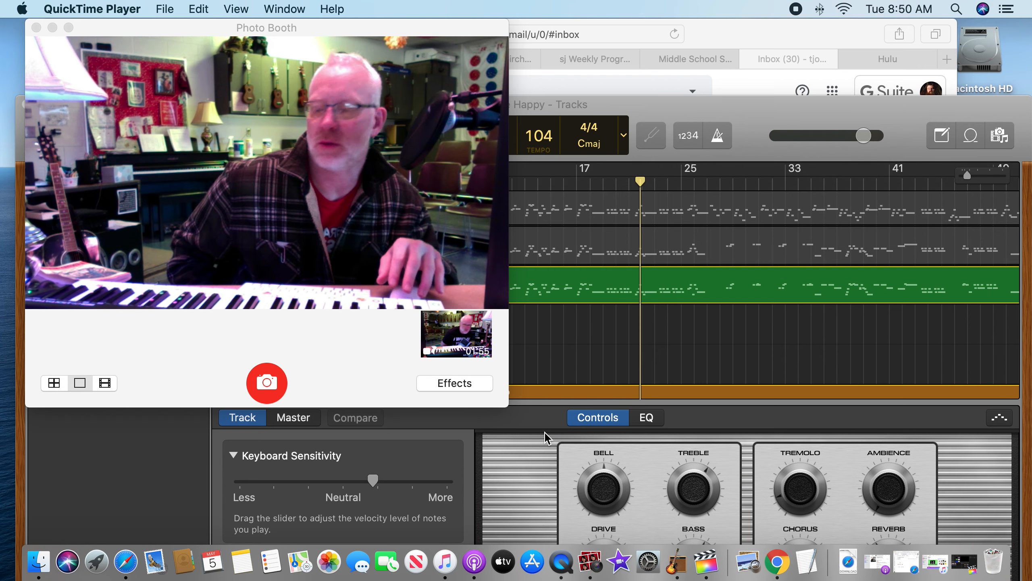
{"action": "mouse_move", "coordinate": [1026, 429]}
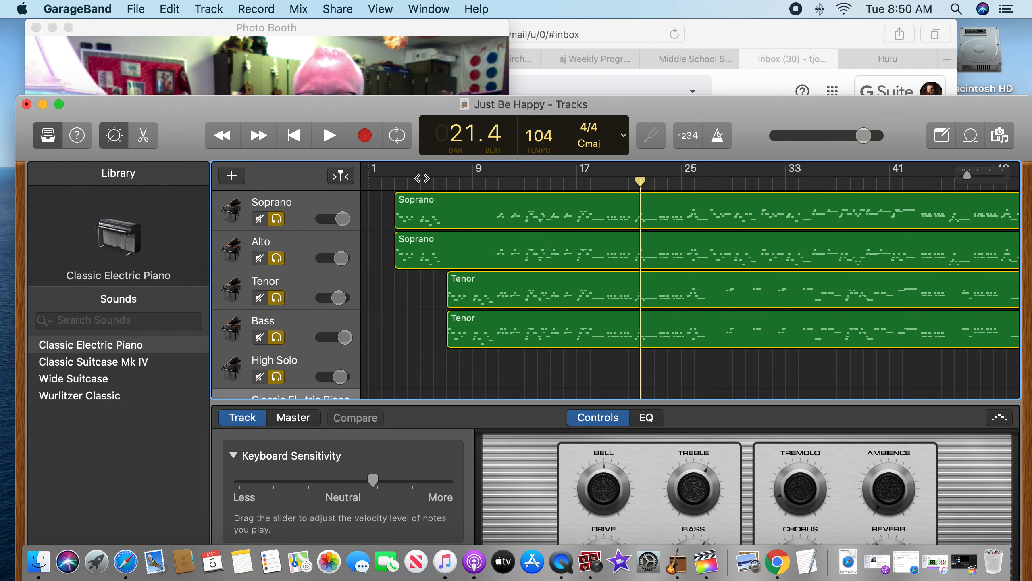
Start playback of the choir tracks from near the beginning of the song
{"action": "left_click", "coordinate": [330, 134]}
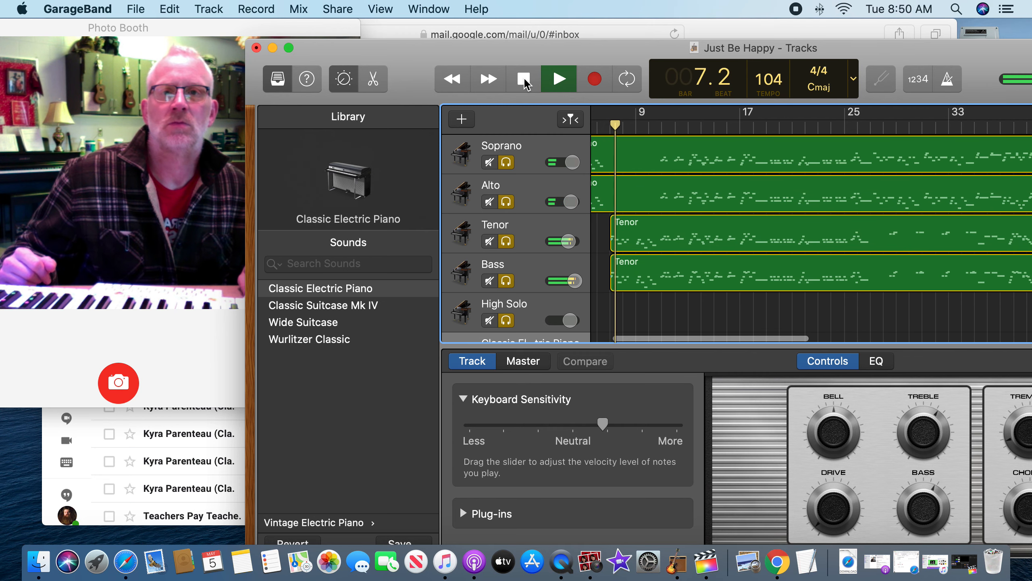
Stop, resume playback from around bar 55, then stop again near bar 59
{"action": "left_click", "coordinate": [558, 79]}
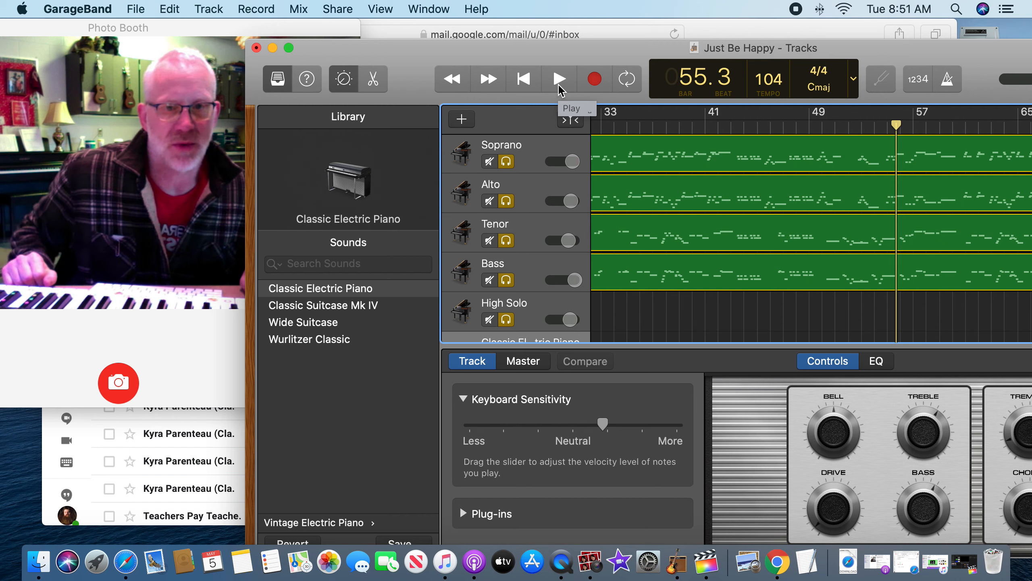
{"action": "left_click", "coordinate": [558, 78]}
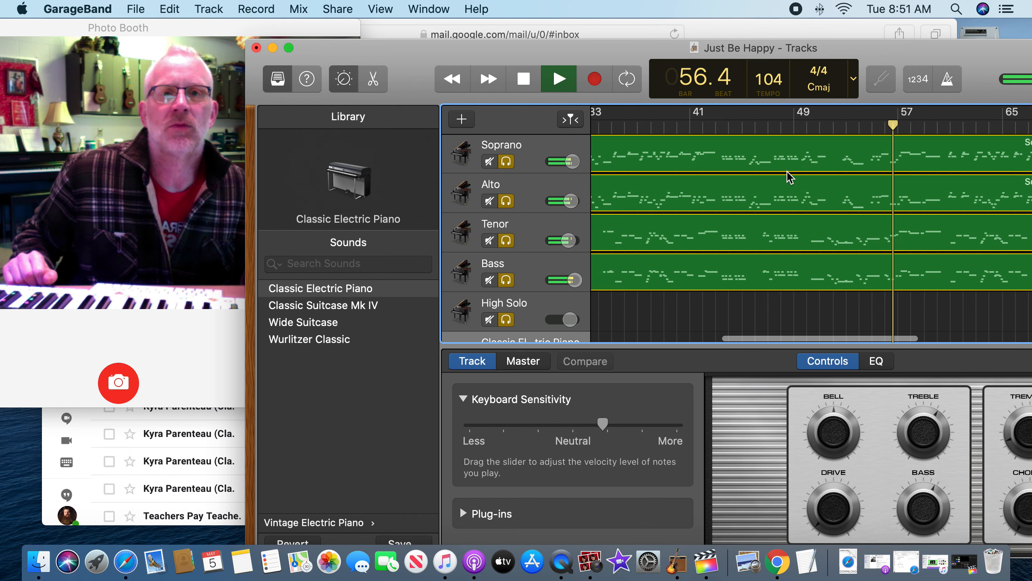
{"action": "left_click", "coordinate": [523, 78]}
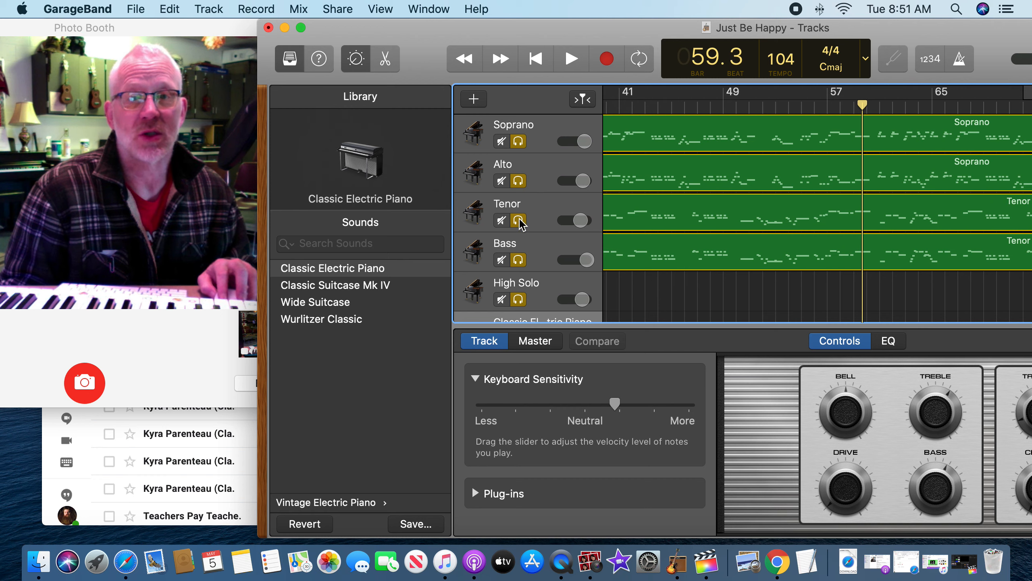
Mute the Tenor and Alto parts so the Bass can be heard alone
{"action": "left_click", "coordinate": [502, 220]}
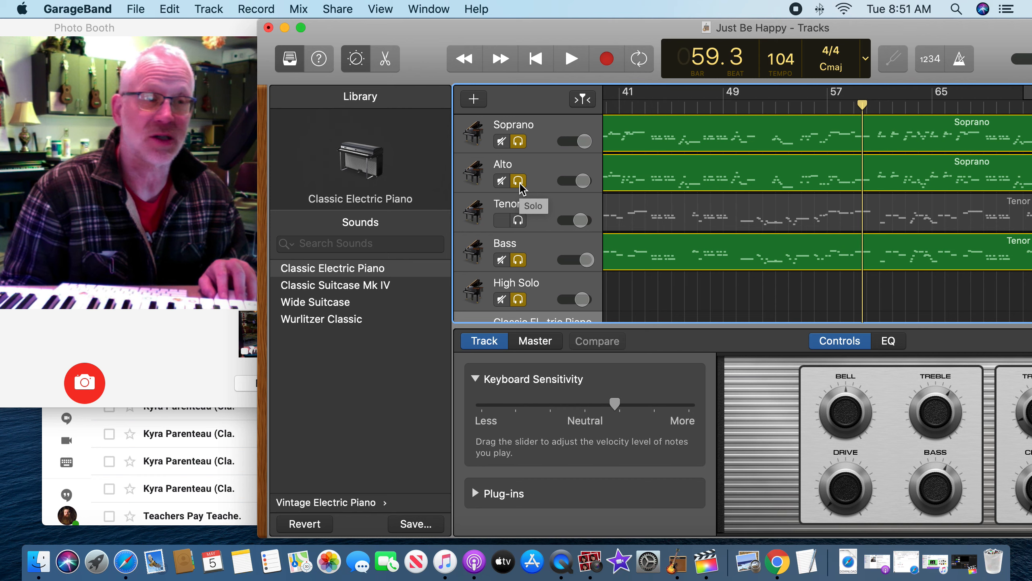
{"action": "left_click", "coordinate": [498, 220]}
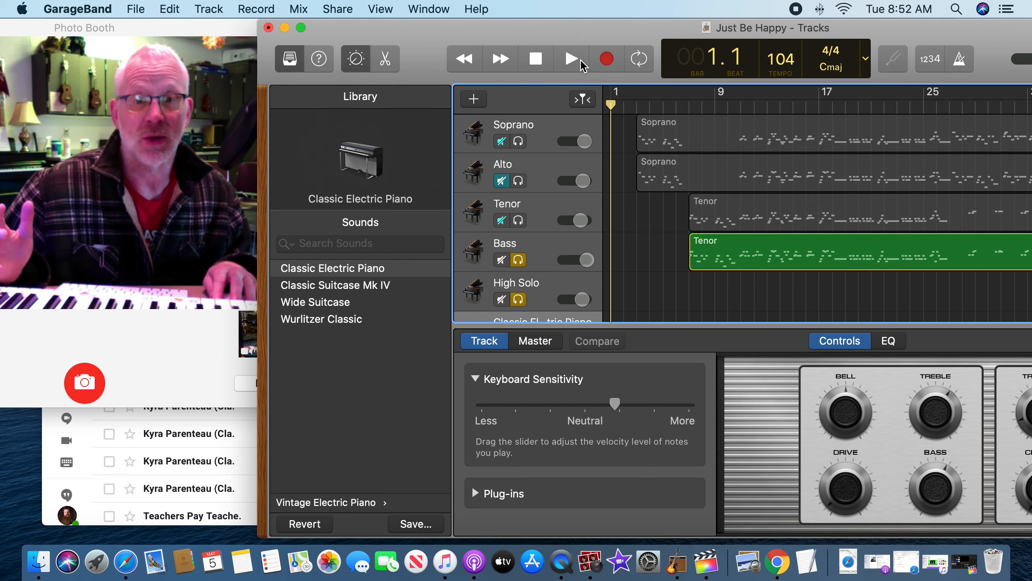
Play the Bass part alone from bar 1 and stop around bar 17
{"action": "left_click", "coordinate": [569, 59]}
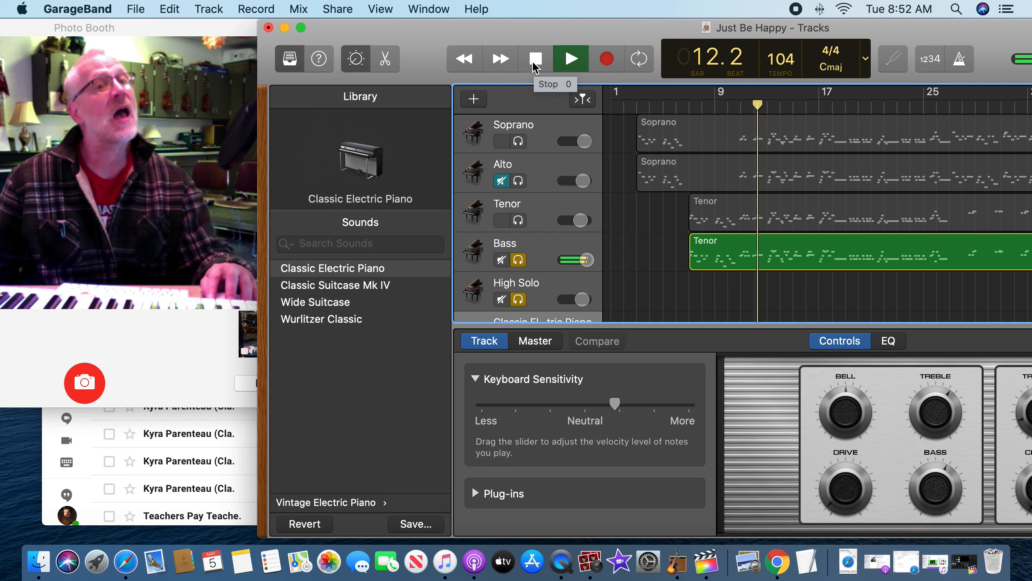
{"action": "left_click", "coordinate": [535, 59]}
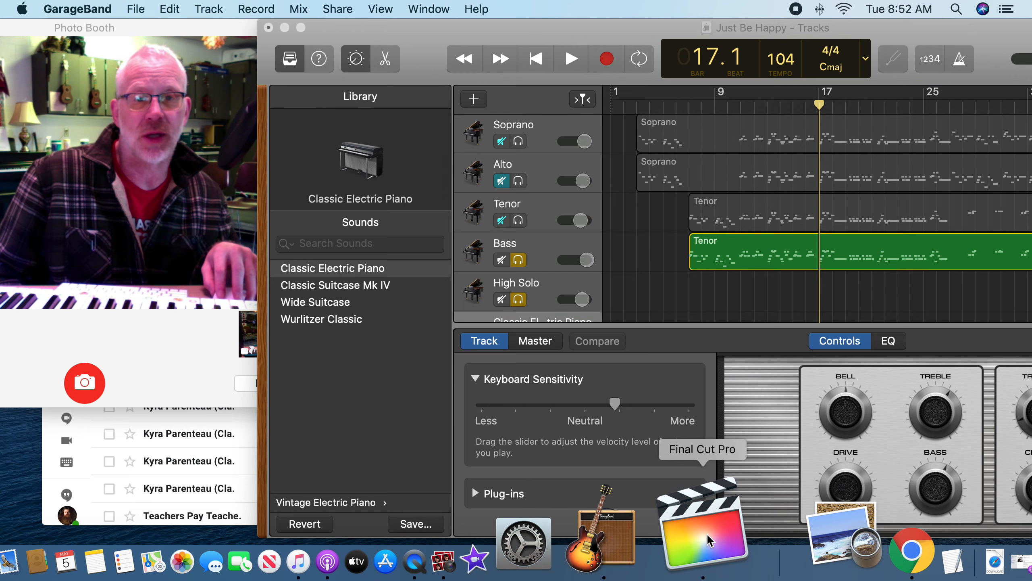
Bring GarageBand to the front and show the Track menu commands
{"action": "left_click", "coordinate": [701, 524]}
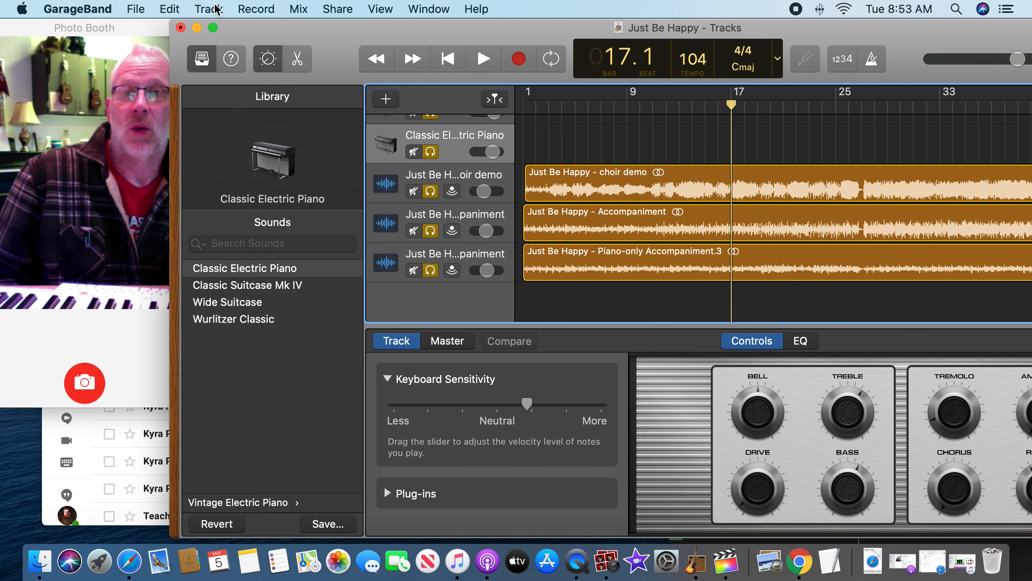
{"action": "left_click", "coordinate": [208, 9]}
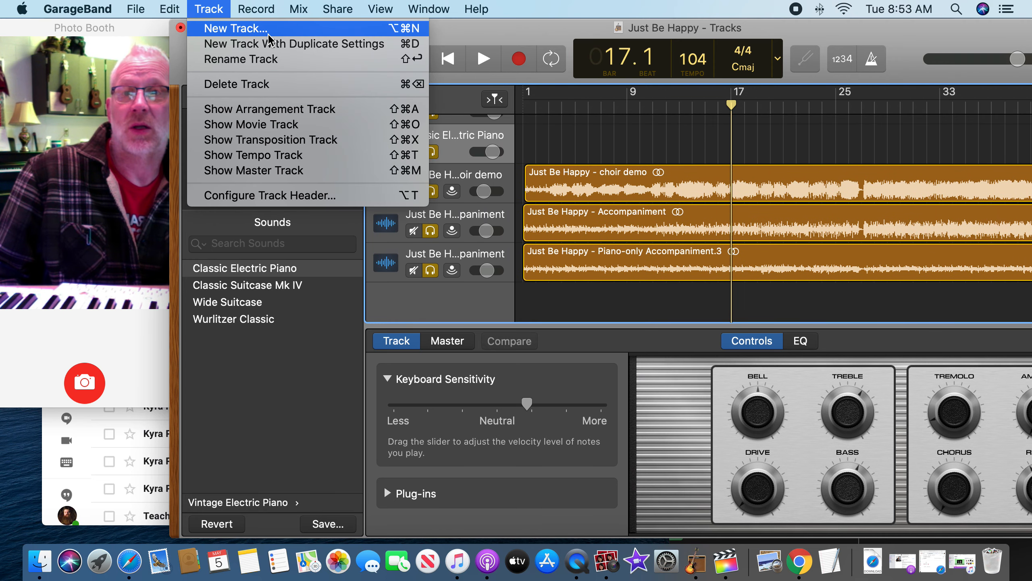
Create a new audio track, Audio 3, recording from the USB microphone
{"action": "left_click", "coordinate": [234, 29]}
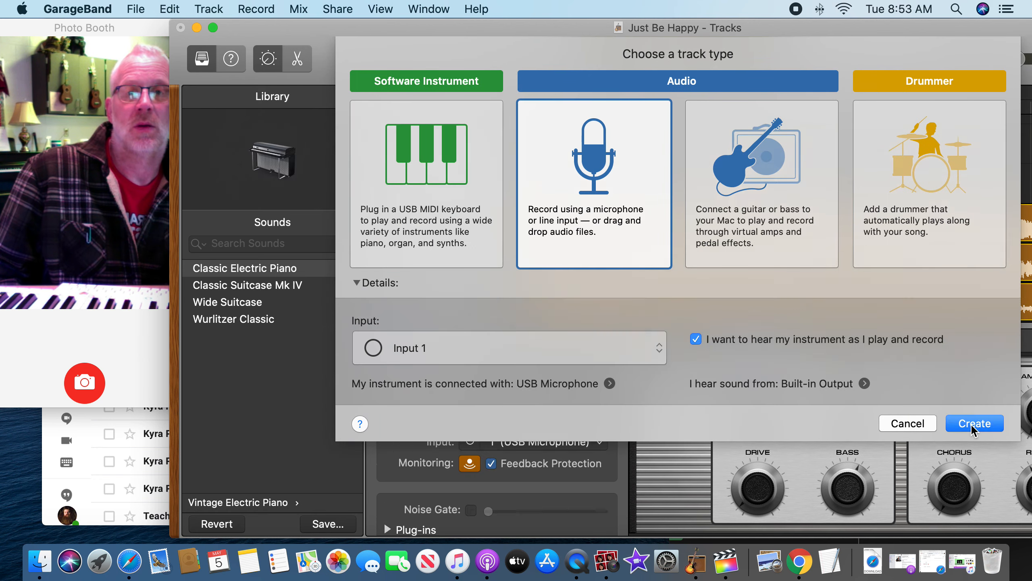
{"action": "left_click", "coordinate": [973, 424]}
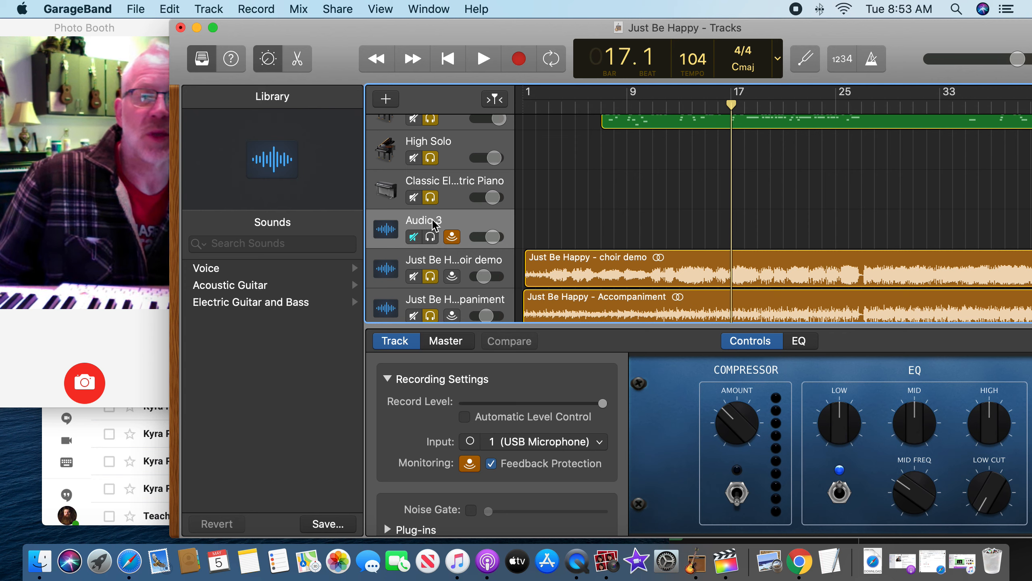
Toggle the new track's mute and rename Audio 3 to 'Jon'
{"action": "left_click", "coordinate": [413, 238]}
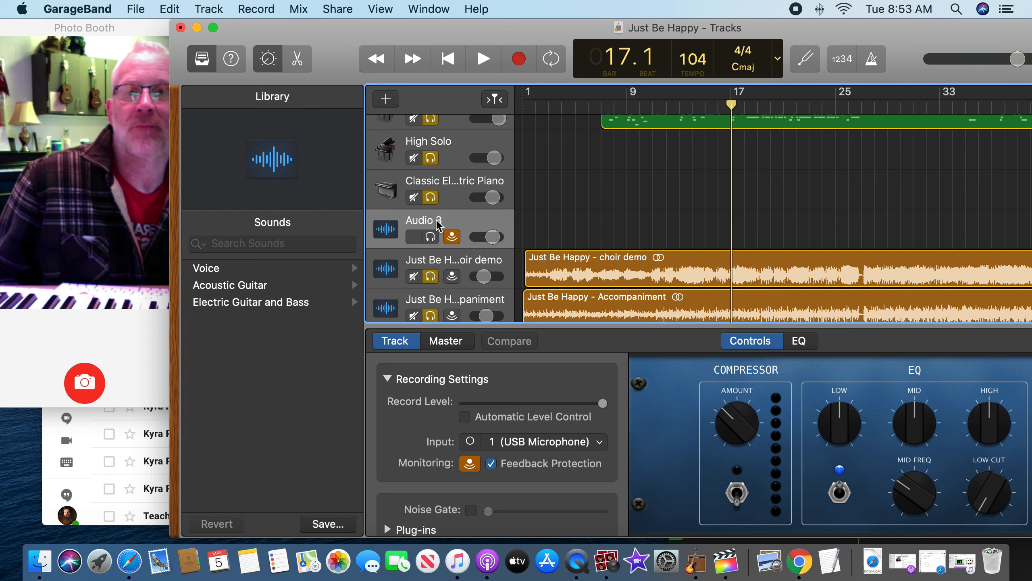
{"action": "left_click", "coordinate": [412, 237]}
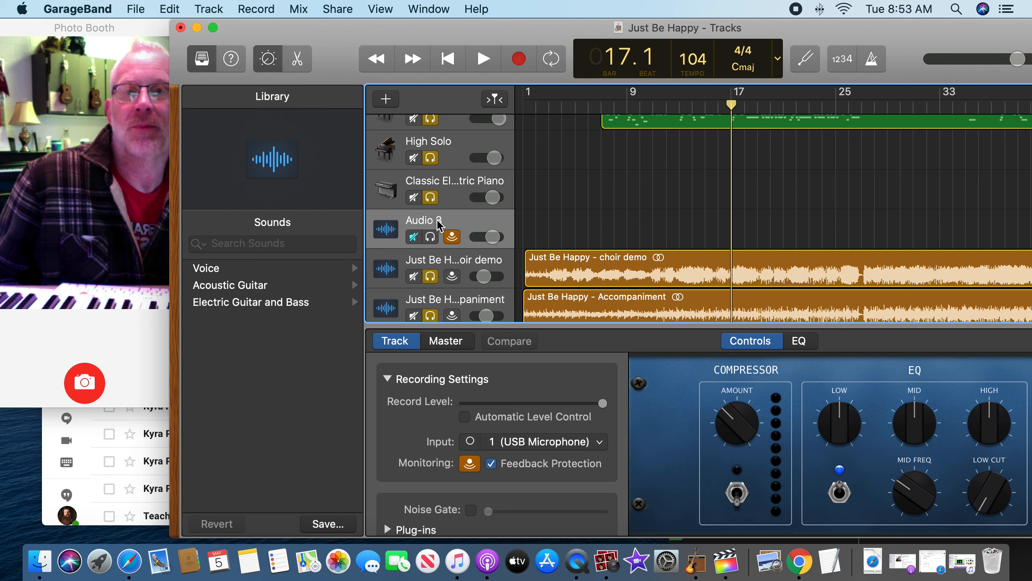
{"action": "double_click", "coordinate": [423, 218]}
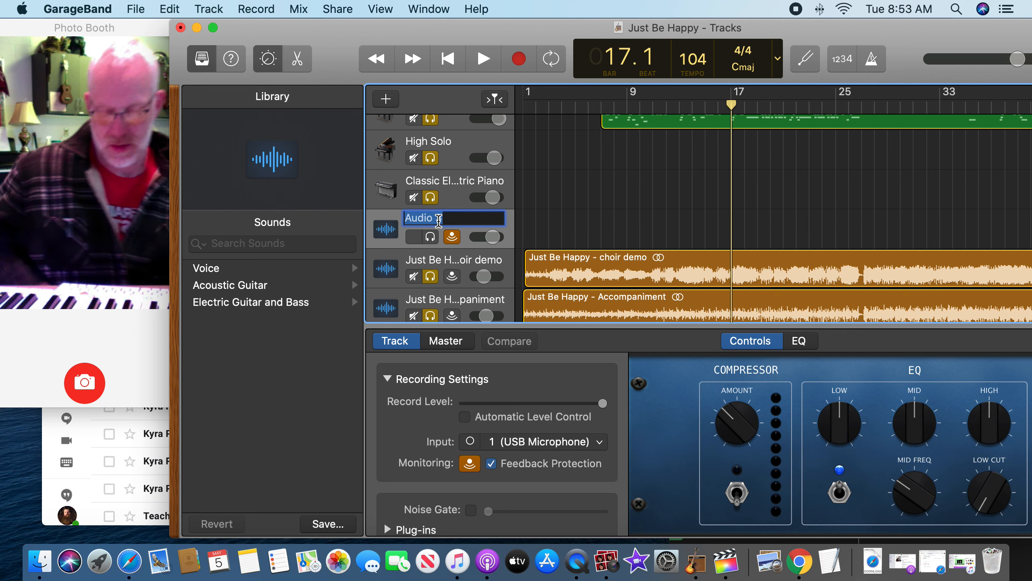
{"action": "type", "text": "JOn"}
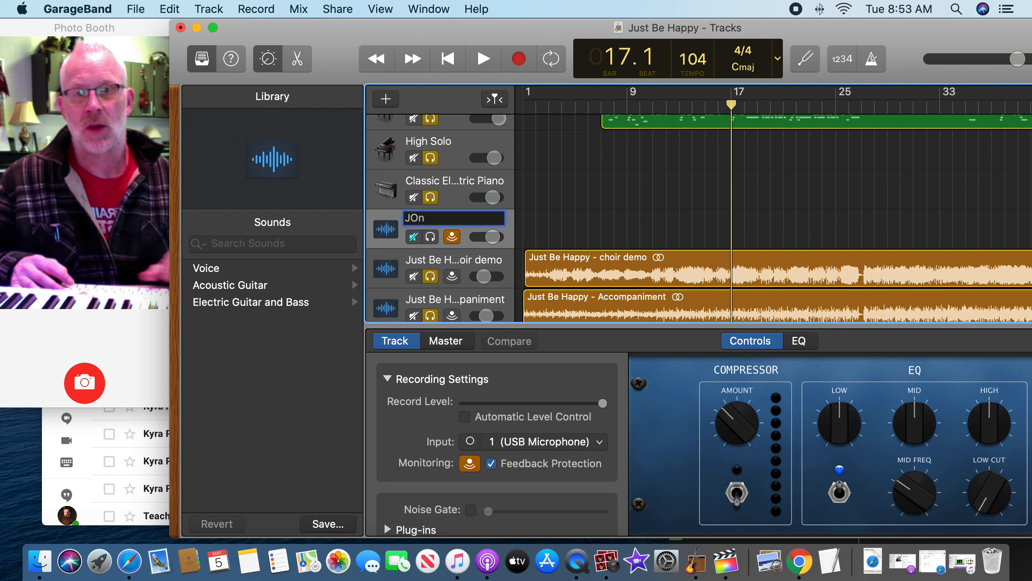
{"action": "type", "text": "Jon"}
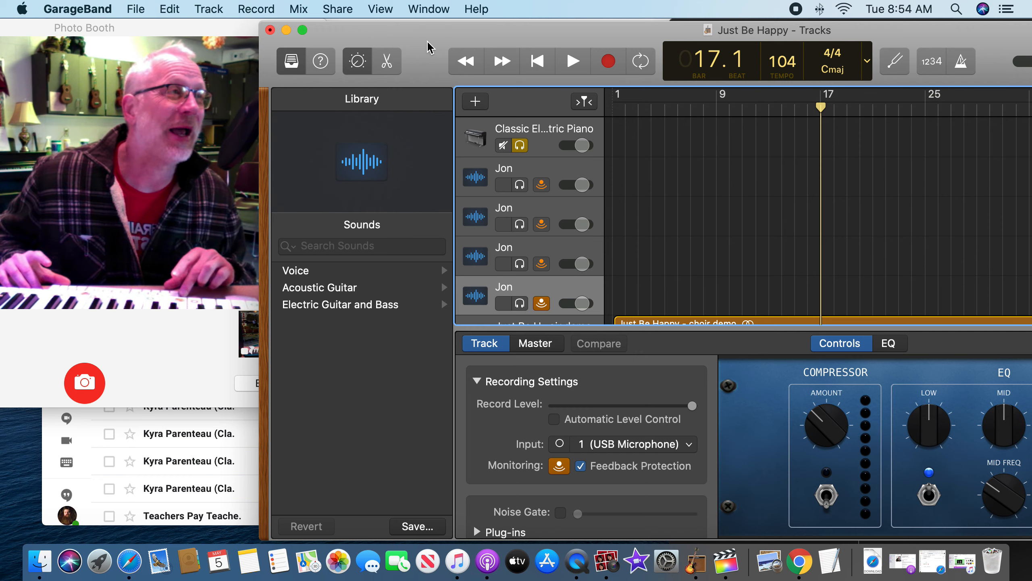
Mute all four Jon audio tracks
{"action": "left_click", "coordinate": [503, 184]}
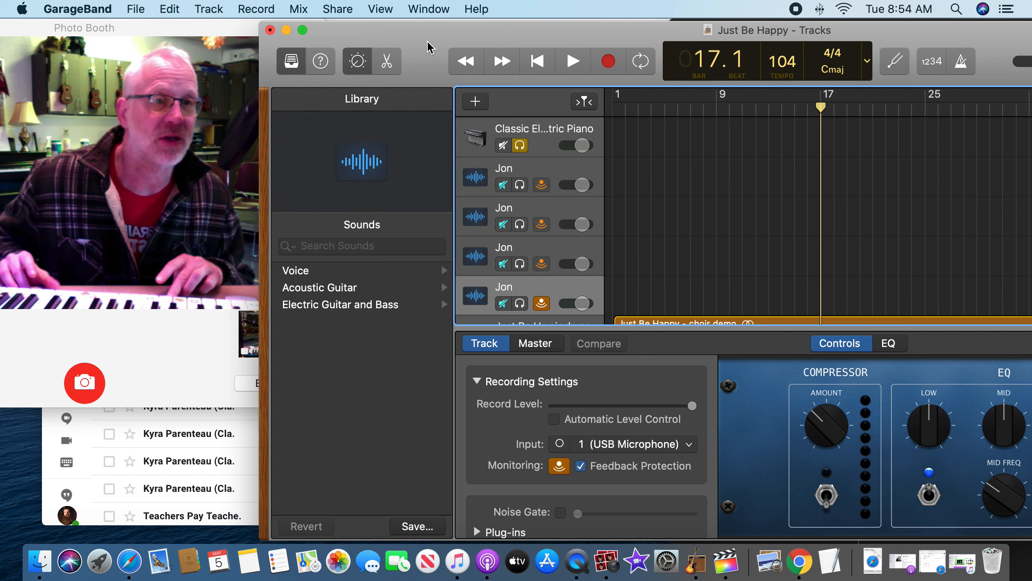